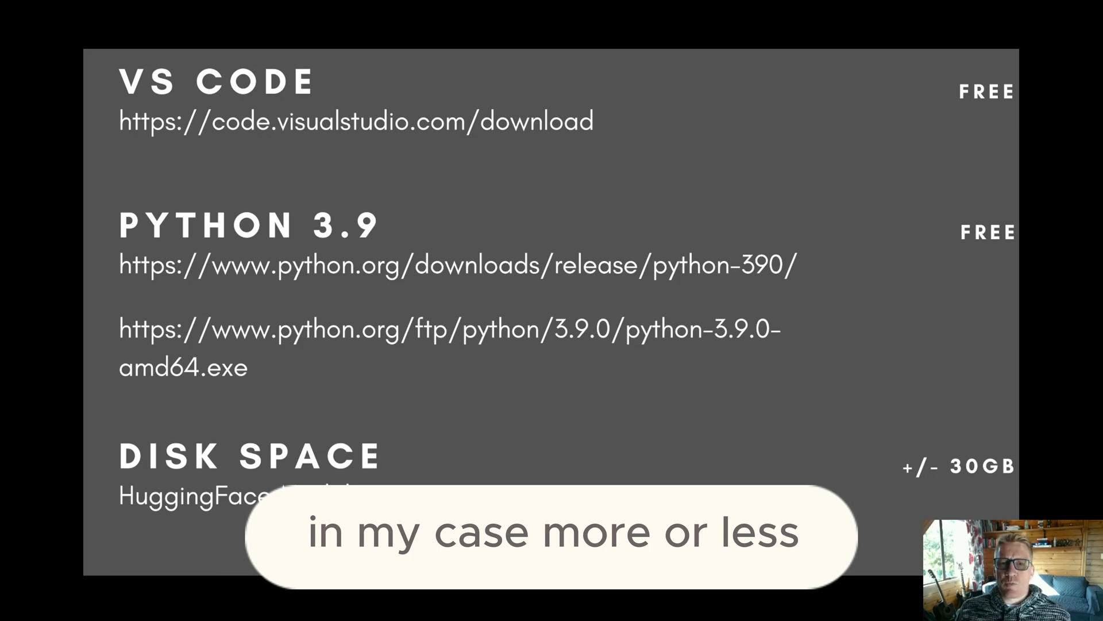
- Leave the Orca search results and bring up the Orca research paper (2306.02707) tab
{"action": "key", "text": "alt+tab"}
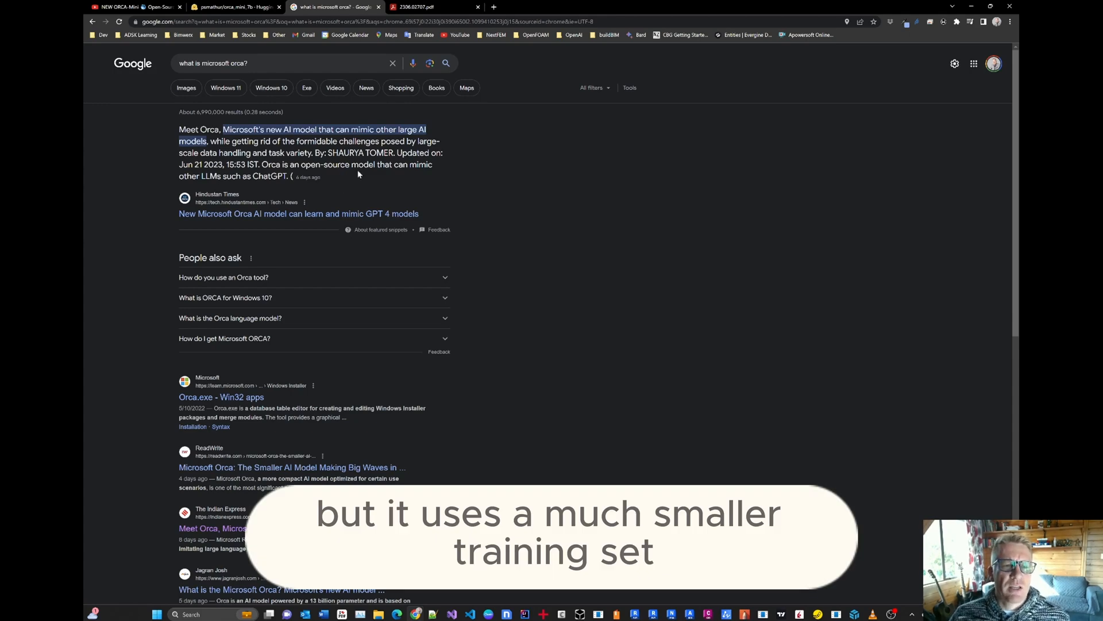
{"action": "left_click", "coordinate": [424, 7]}
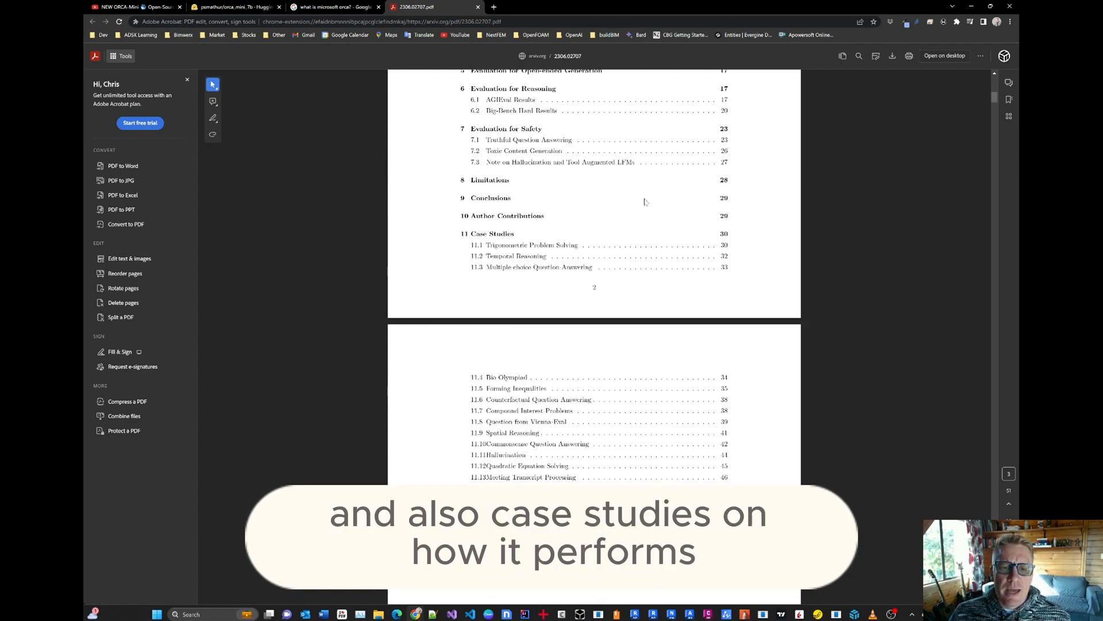
{"action": "mouse_move", "coordinate": [527, 245]}
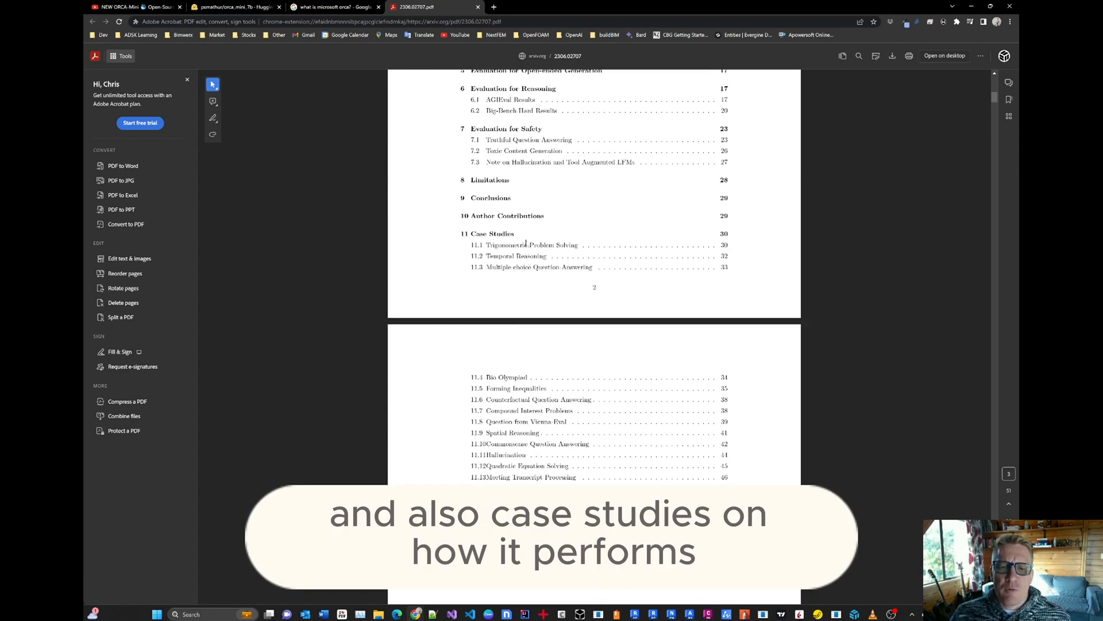
- Scroll the Orca paper from its contents down to the Introduction comparison charts
{"action": "scroll", "scroll_direction": "down", "scroll_amount": 3}
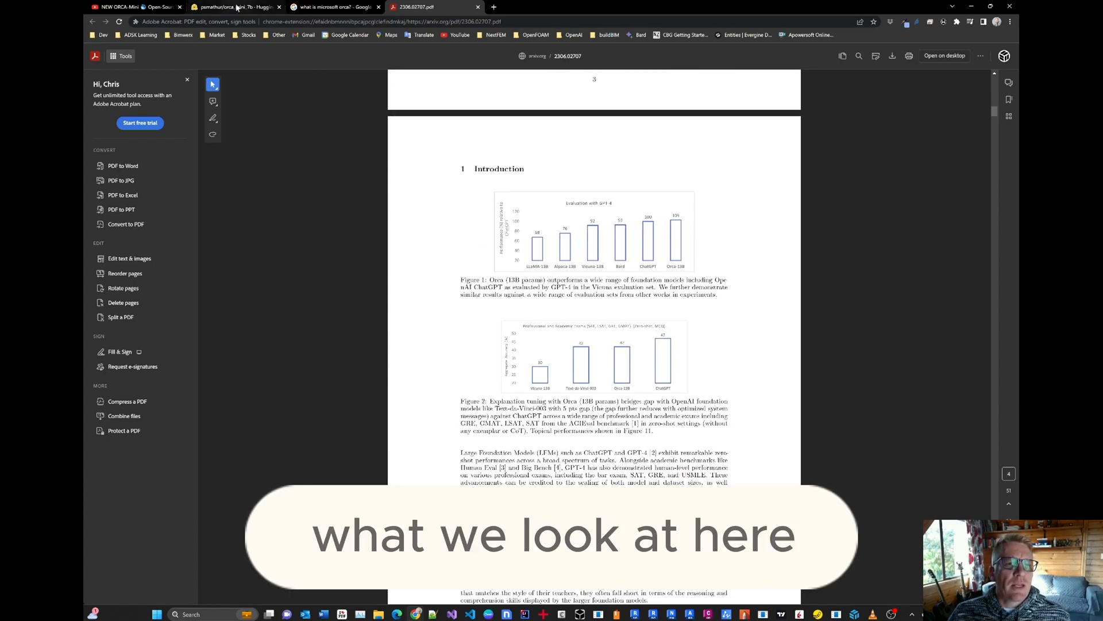
- Switch to the orca_mini_7b model card and scroll through its datasets and training details
{"action": "left_click", "coordinate": [226, 7]}
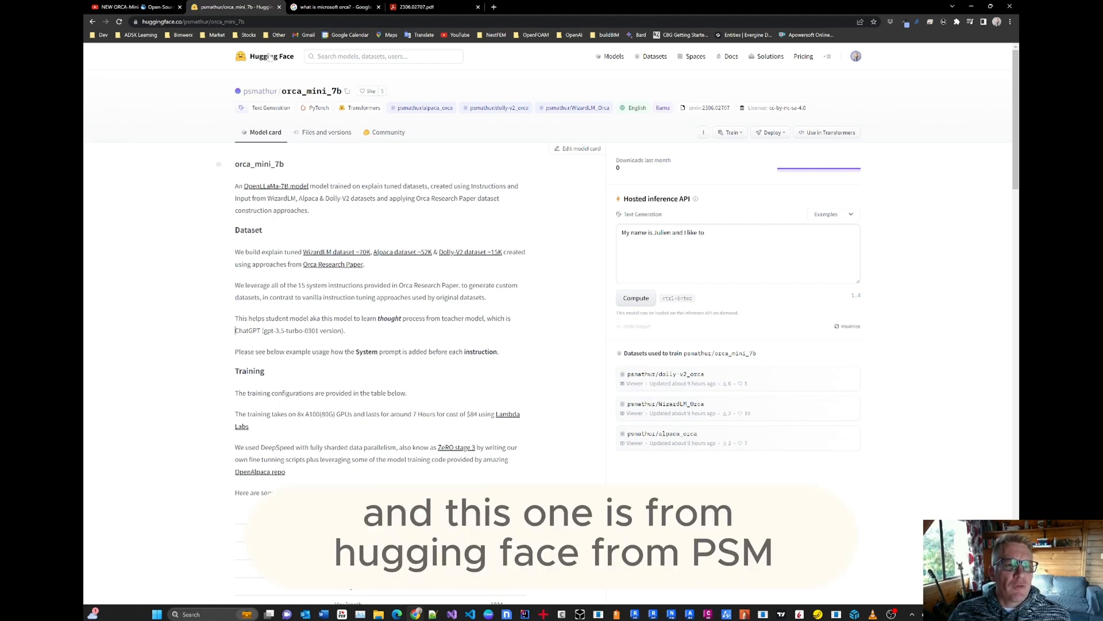
{"action": "mouse_move", "coordinate": [262, 99]}
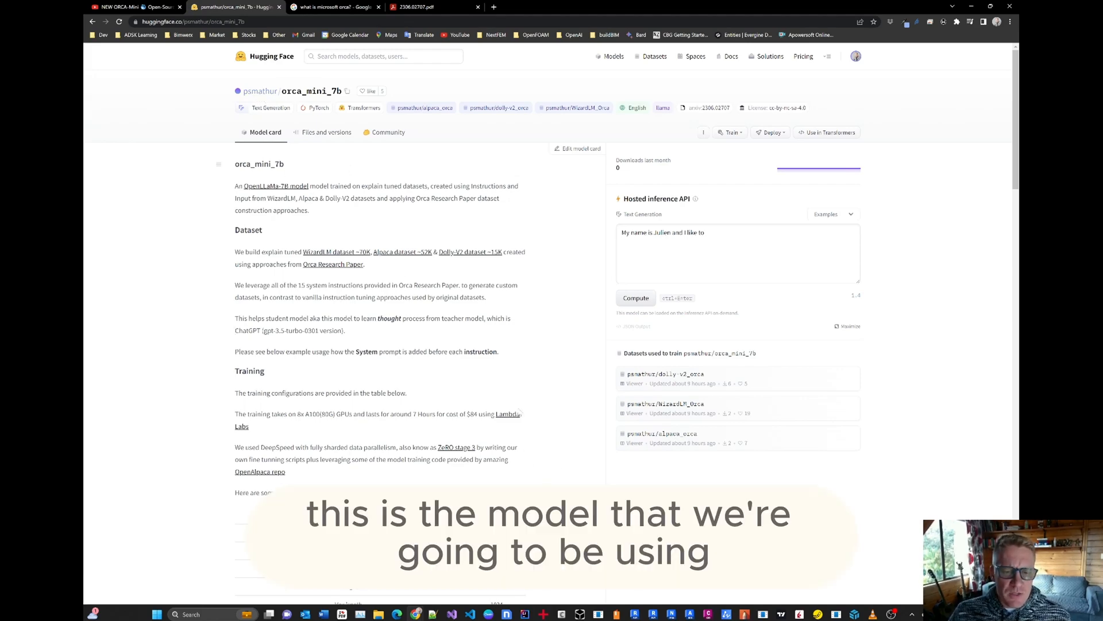
{"action": "scroll", "scroll_direction": "down", "scroll_amount": 3}
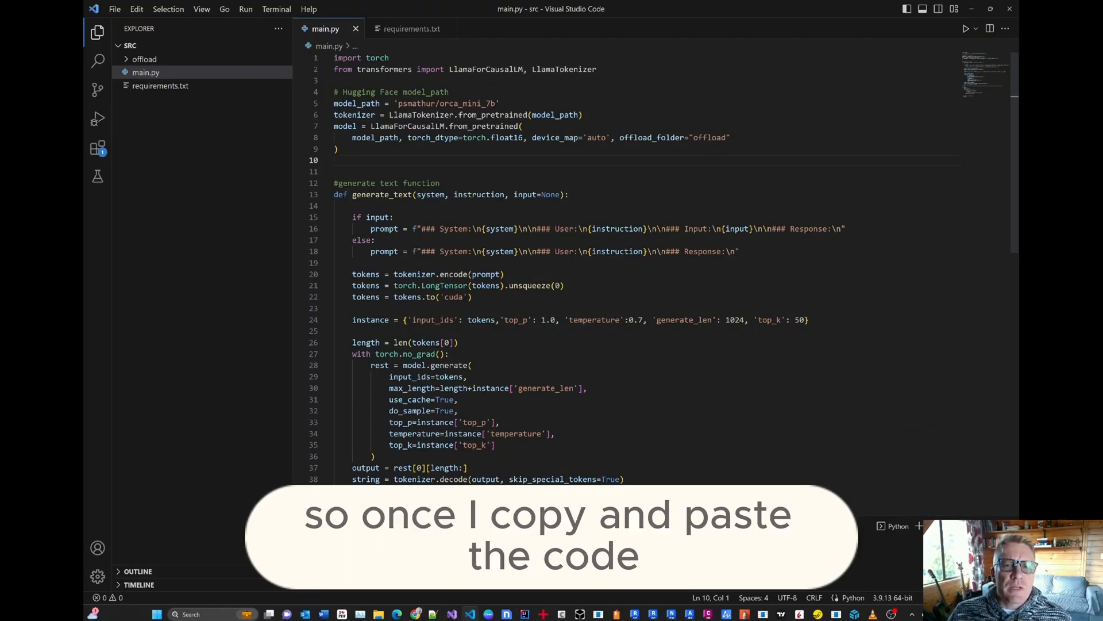
{"action": "key", "text": "Alt+Tab"}
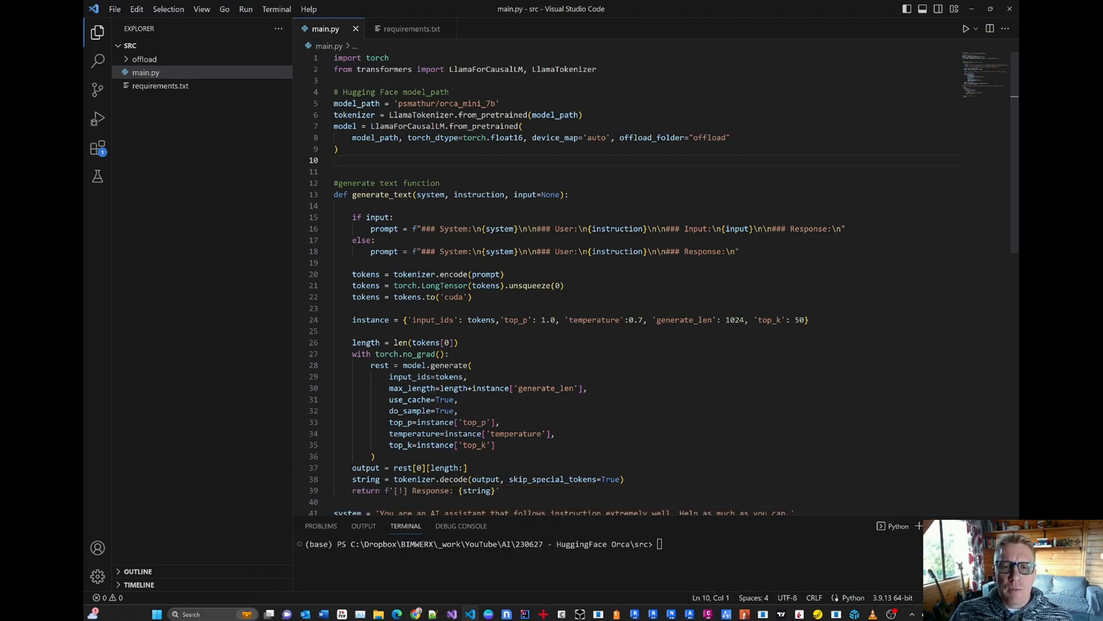
{"action": "scroll", "scroll_direction": "down", "scroll_amount": 3}
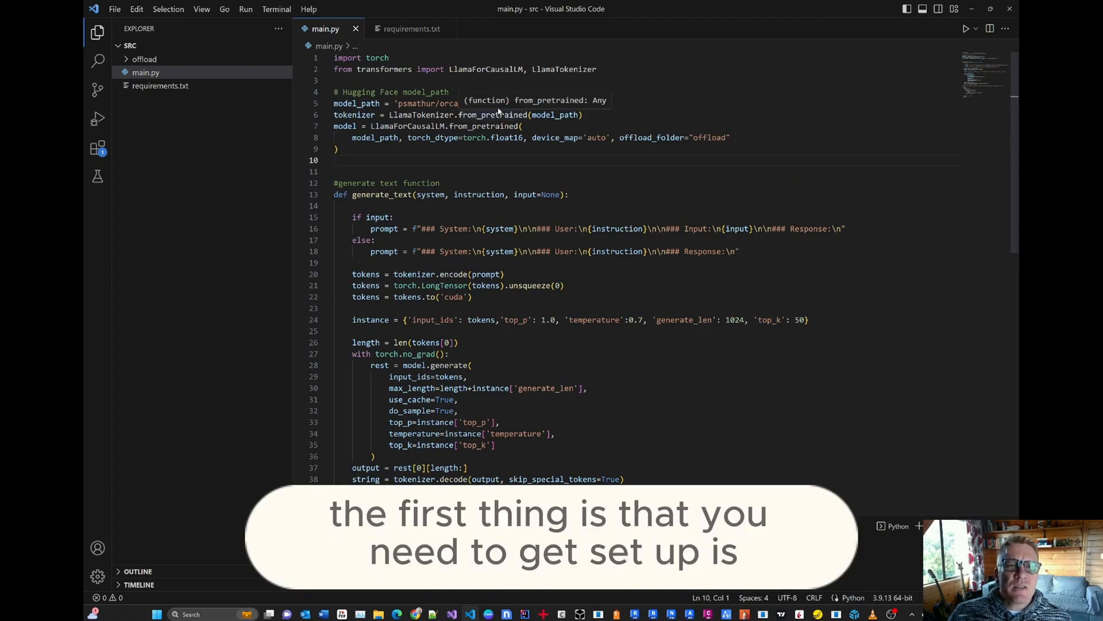
- Show requirements.txt with the terminal toggled, highlighting the torch and langflow entries
{"action": "left_click", "coordinate": [411, 28]}
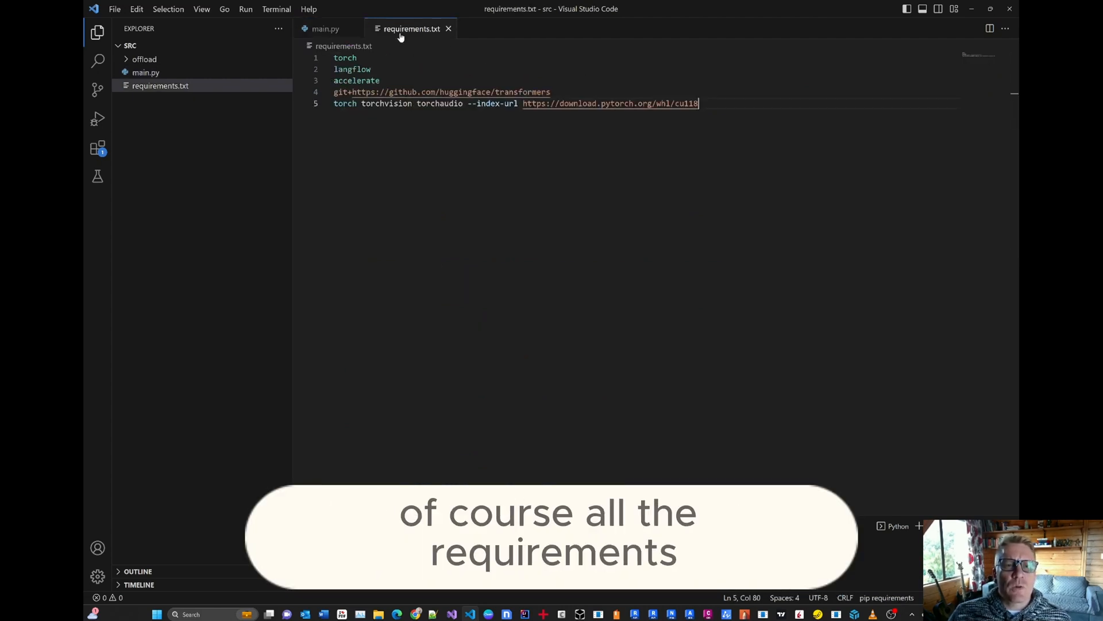
{"action": "key", "text": "Ctrl+`"}
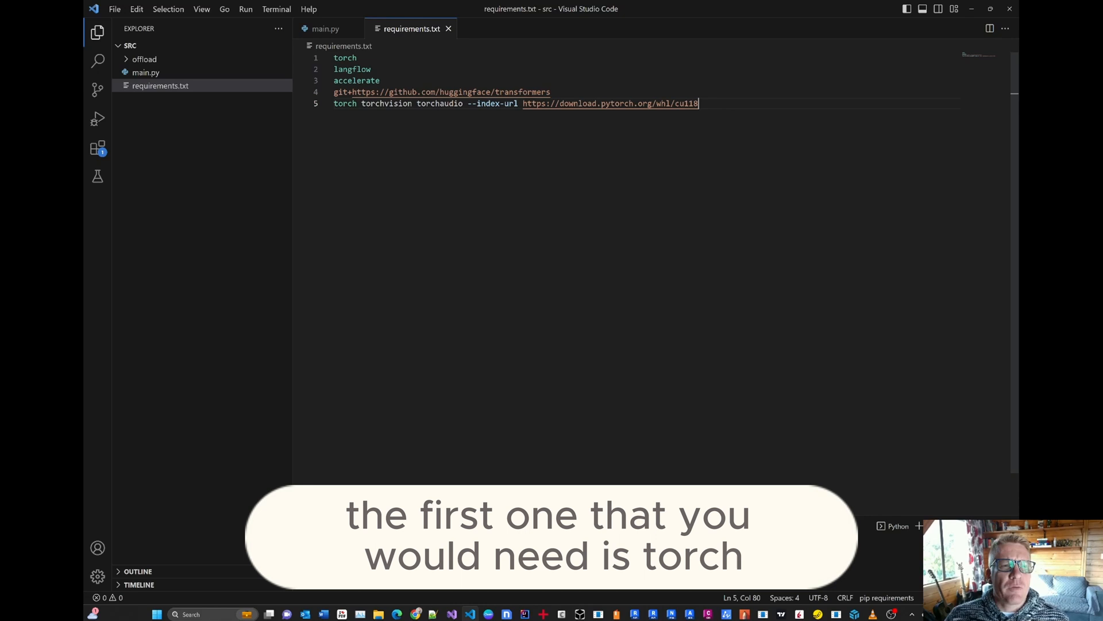
{"action": "double_click", "coordinate": [344, 58]}
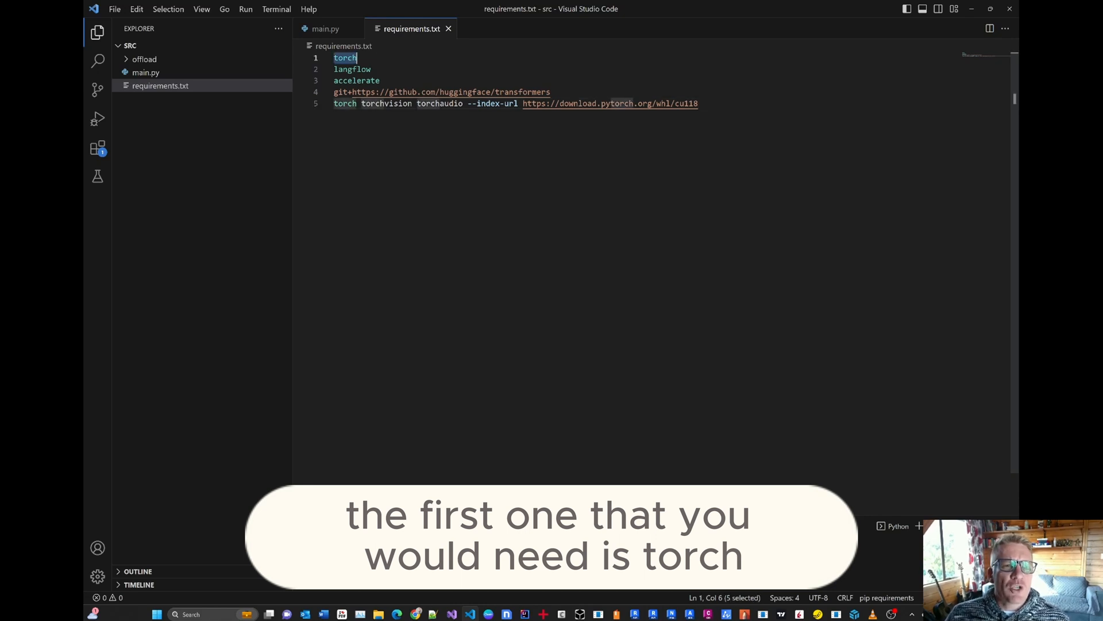
{"action": "double_click", "coordinate": [352, 69]}
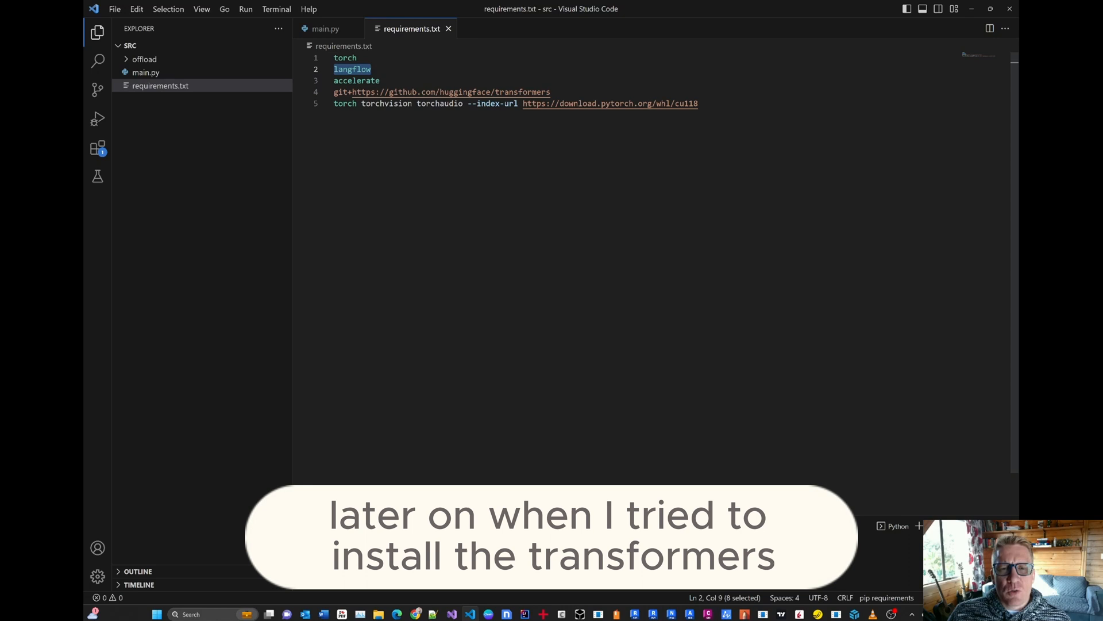
{"action": "mouse_move", "coordinate": [506, 82]}
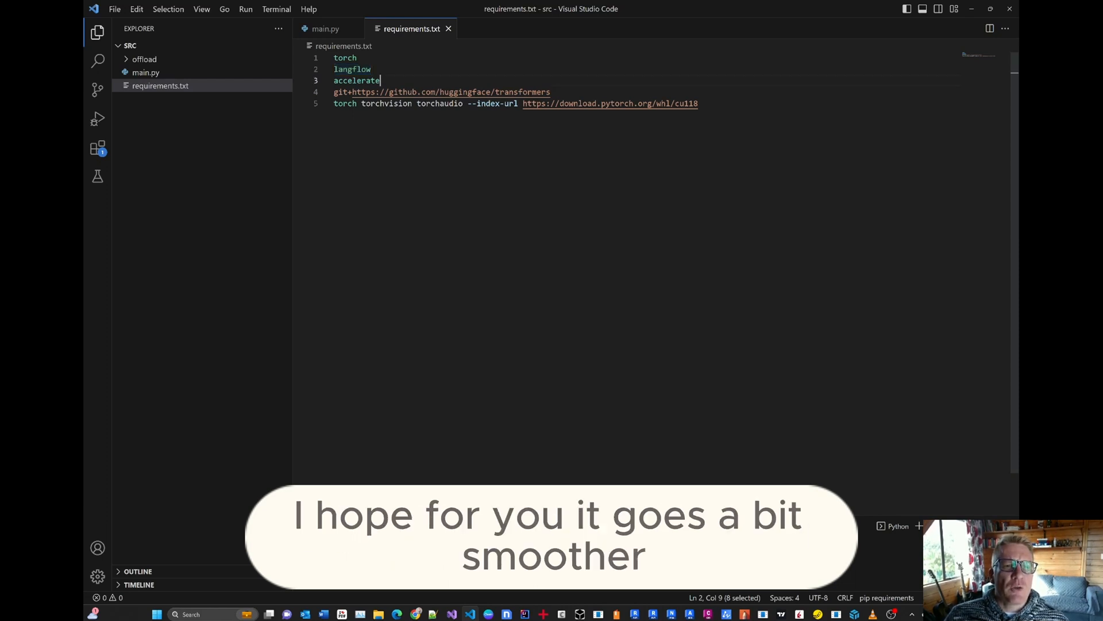
{"action": "key", "text": "ctrl+`"}
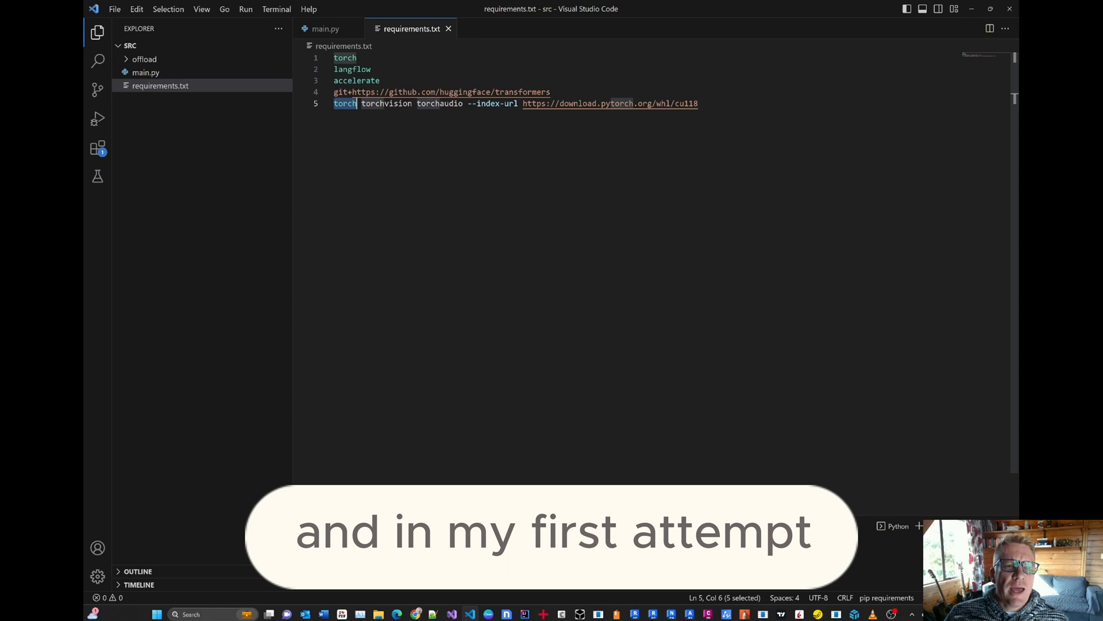
{"action": "left_click", "coordinate": [330, 28]}
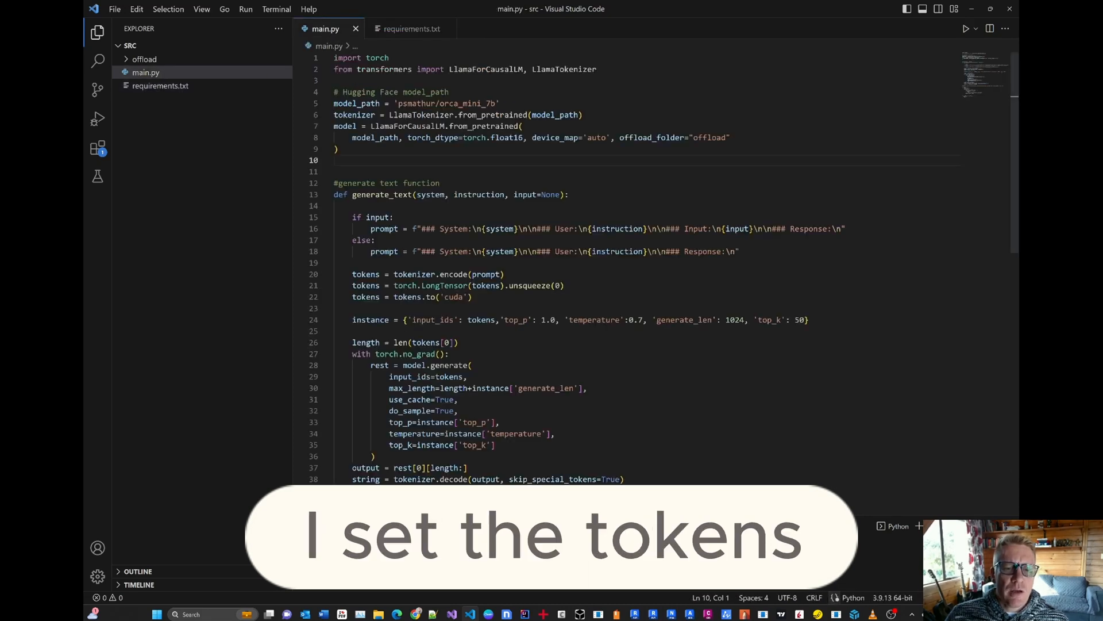
{"action": "double_click", "coordinate": [455, 297]}
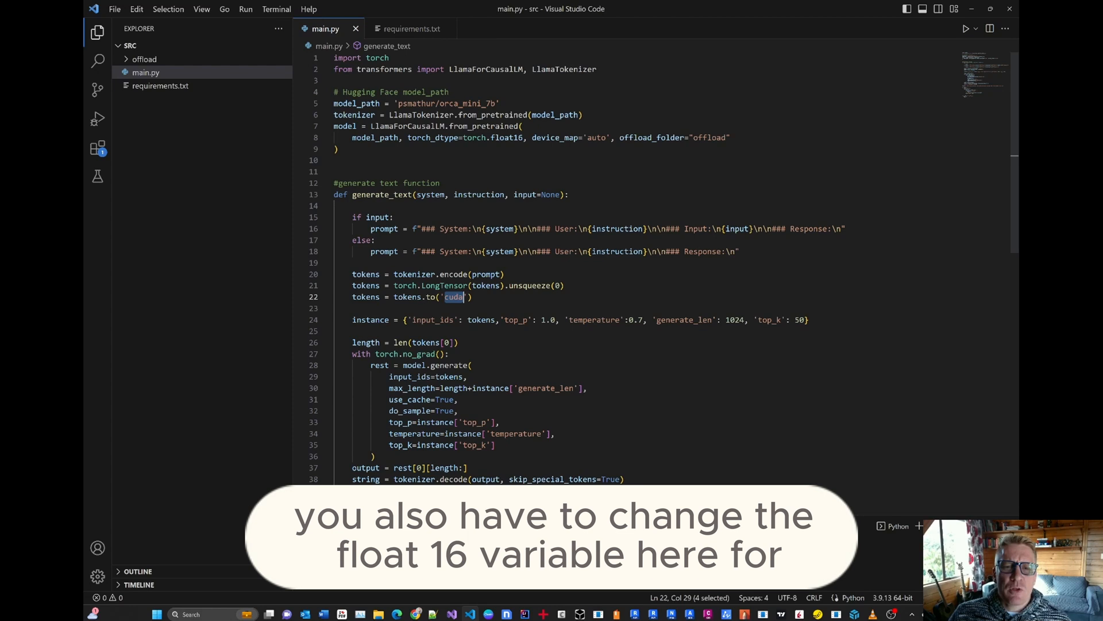
{"action": "mouse_move", "coordinate": [502, 138]}
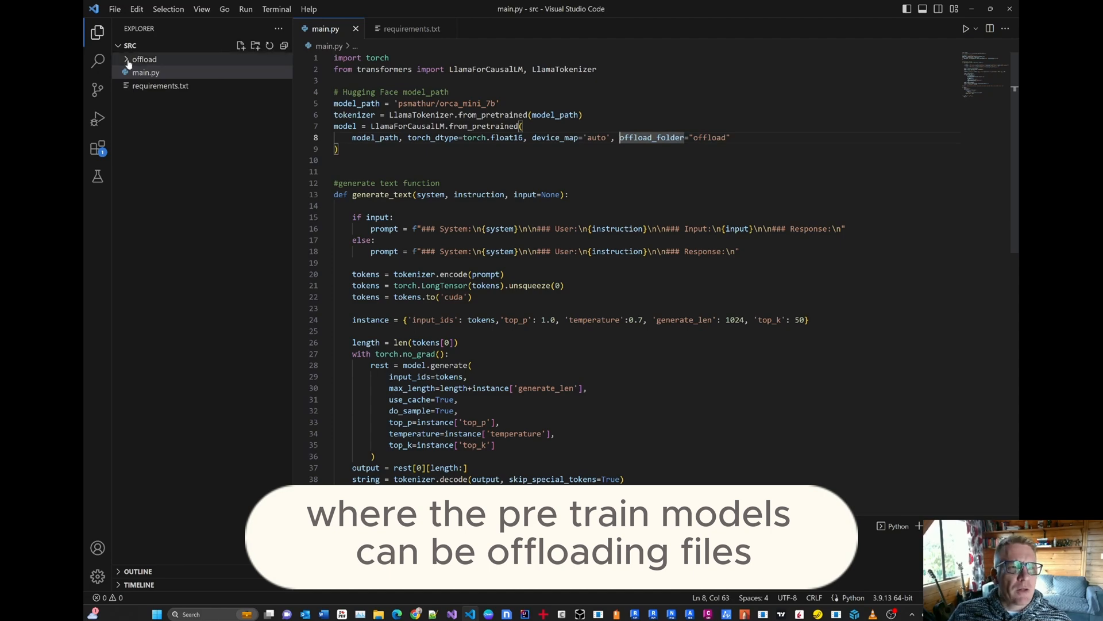
{"action": "left_click", "coordinate": [143, 59]}
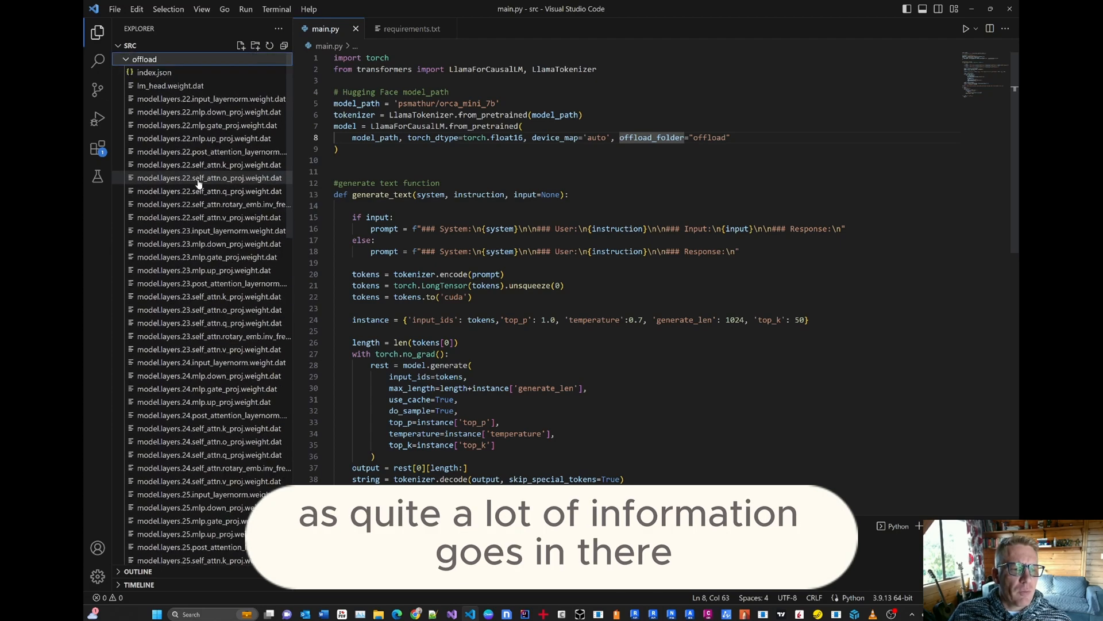
{"action": "left_click", "coordinate": [144, 60]}
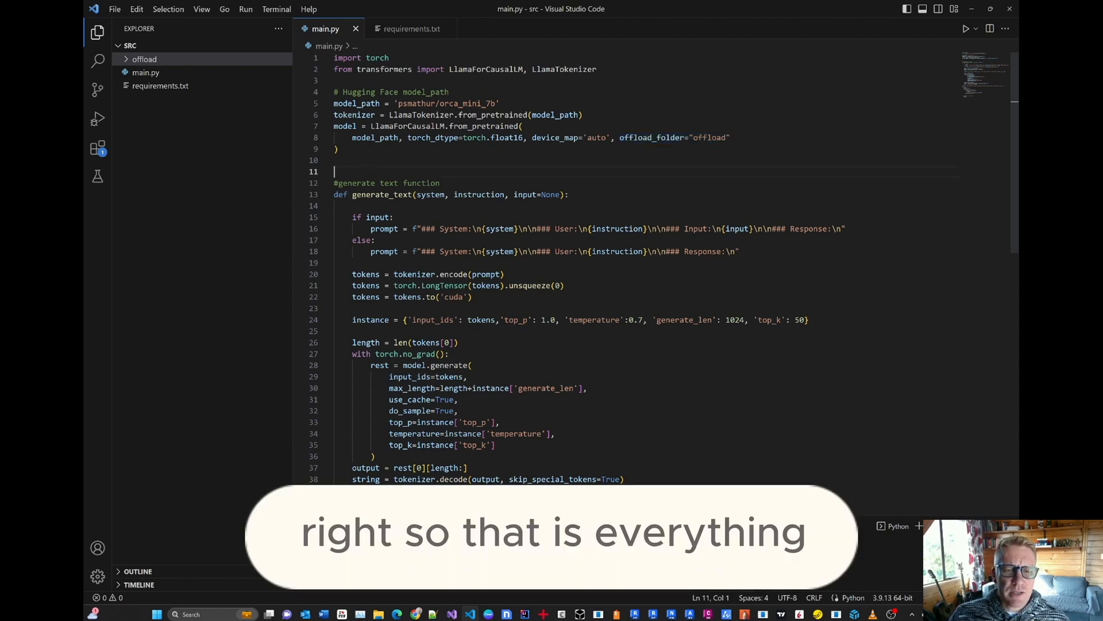
{"action": "double_click", "coordinate": [454, 296]}
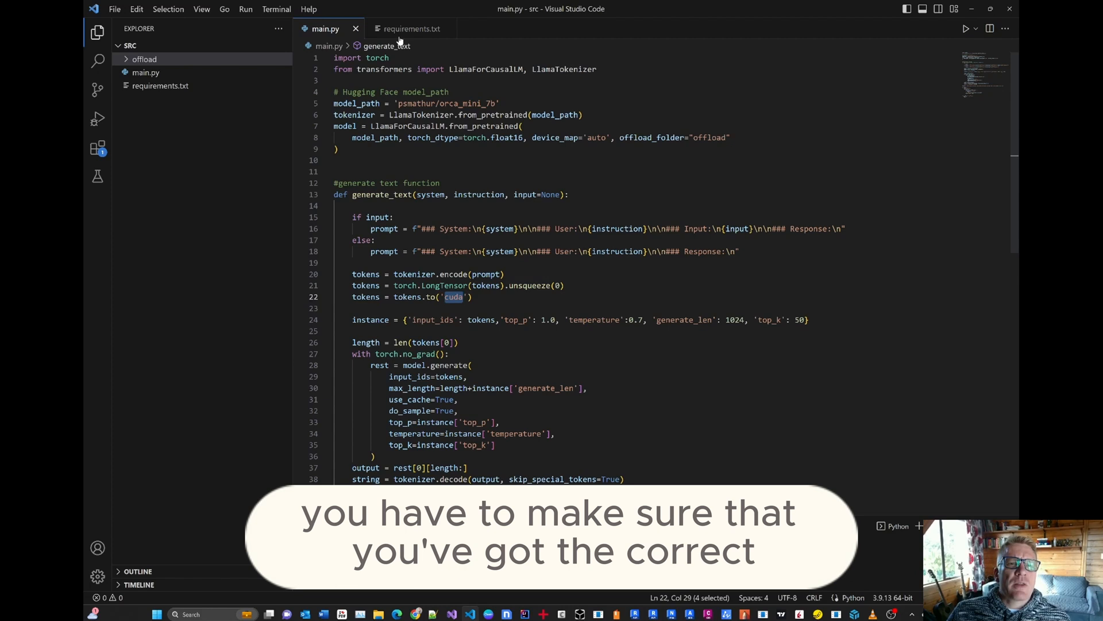
- Switch to NVIDIA's CUDA Toolkit 11.8 downloads page for Windows 11 x86_64
{"action": "left_click", "coordinate": [411, 28]}
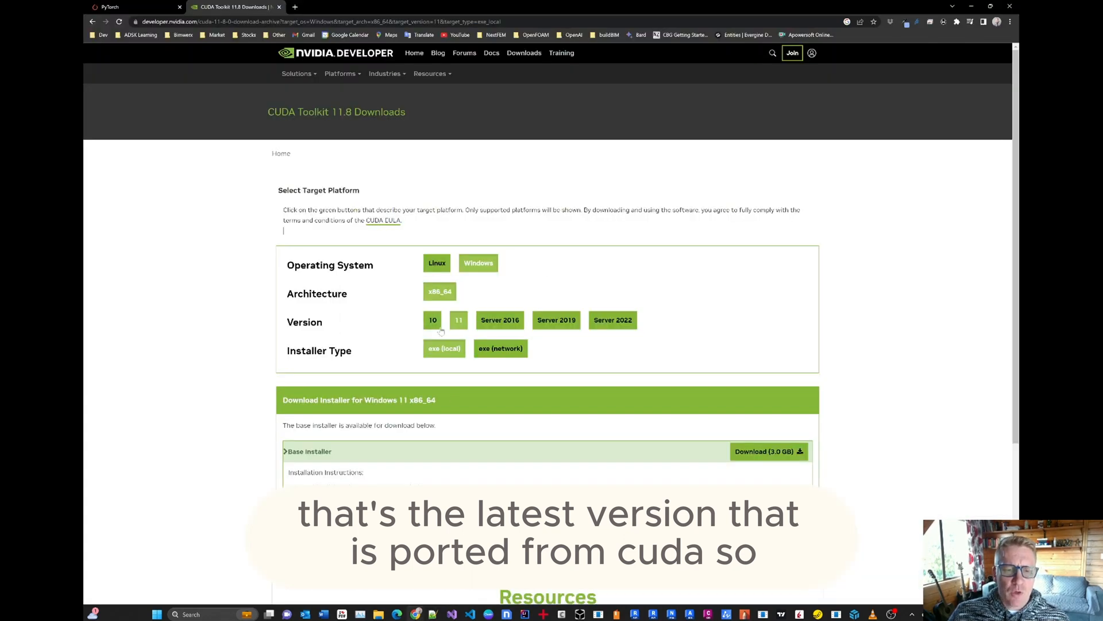
- Select CUDA 11.8 in PyTorch's install selector, then return to requirements.txt's cu118 torch line
{"action": "left_click", "coordinate": [121, 8]}
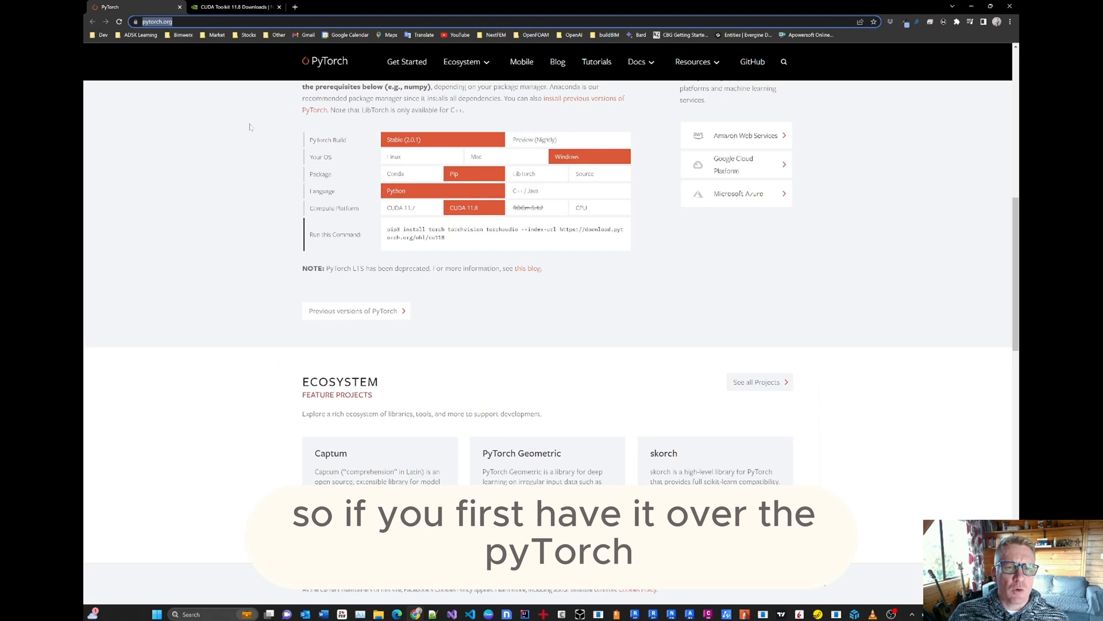
{"action": "scroll", "scroll_direction": "up", "scroll_amount": 3}
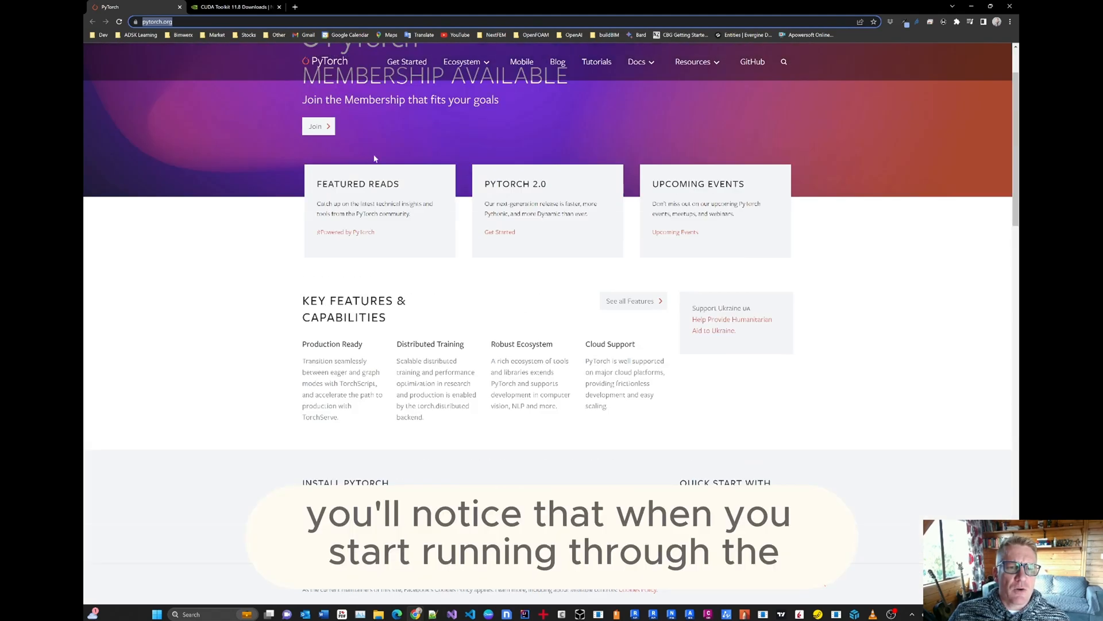
{"action": "scroll", "scroll_direction": "down", "scroll_amount": 3}
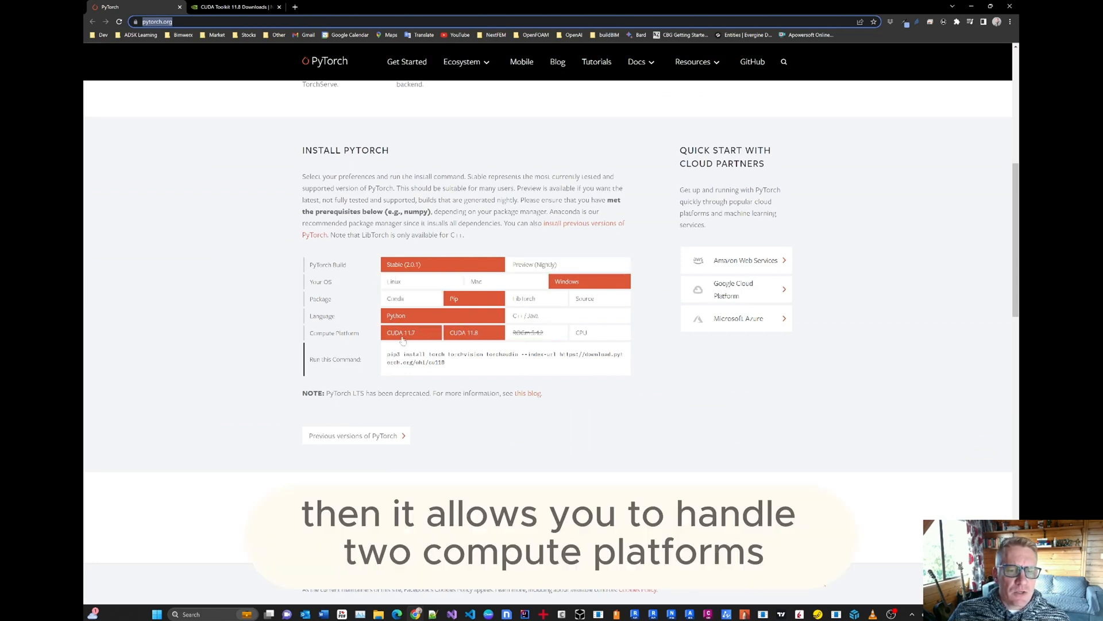
{"action": "left_click", "coordinate": [474, 332]}
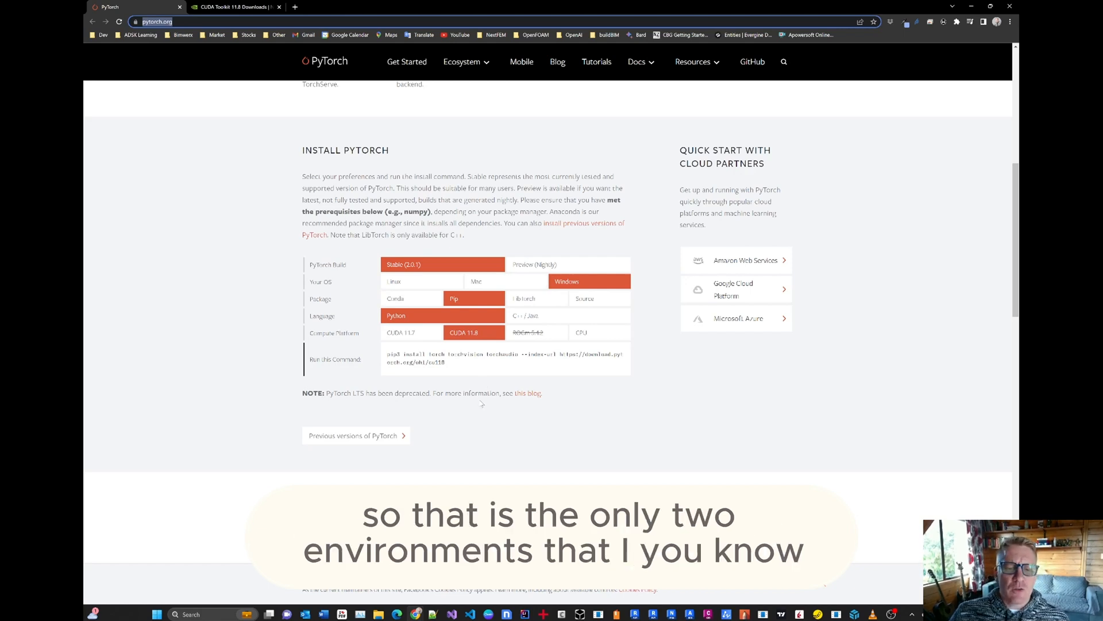
{"action": "left_click", "coordinate": [236, 7]}
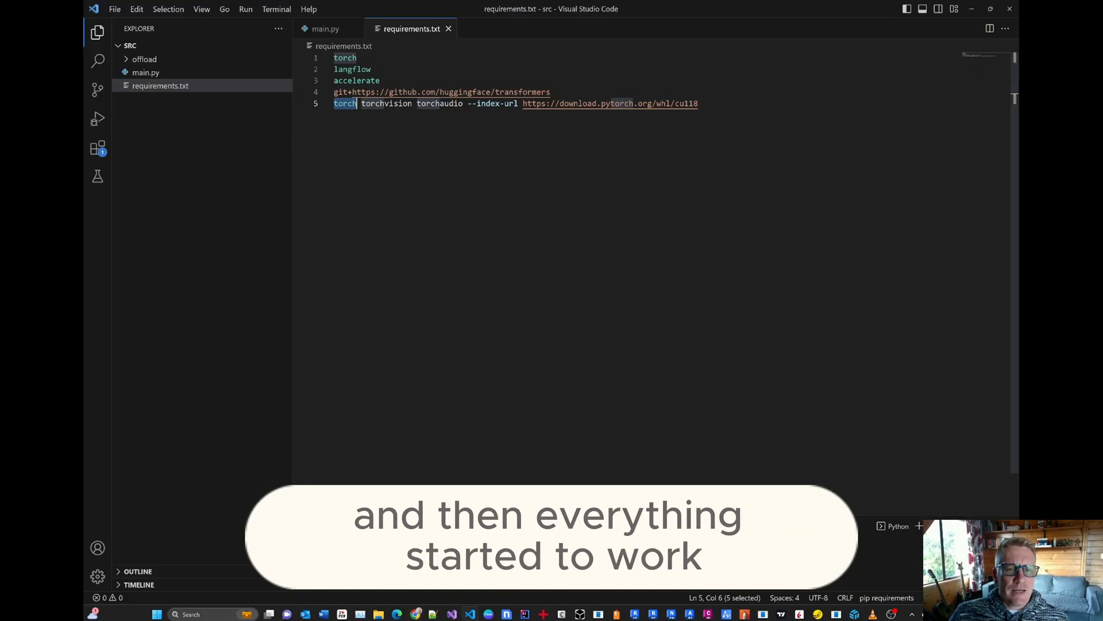
- Bring up main.py with its terminal and clear the terminal using cls
{"action": "left_click", "coordinate": [332, 28]}
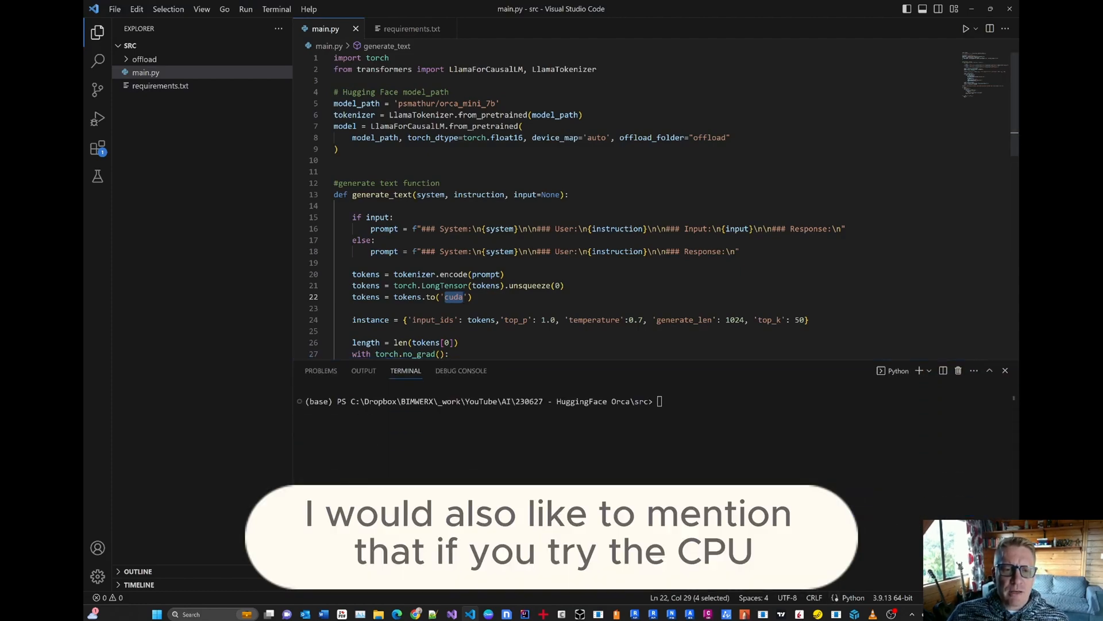
{"action": "scroll", "scroll_direction": "down", "scroll_amount": 3}
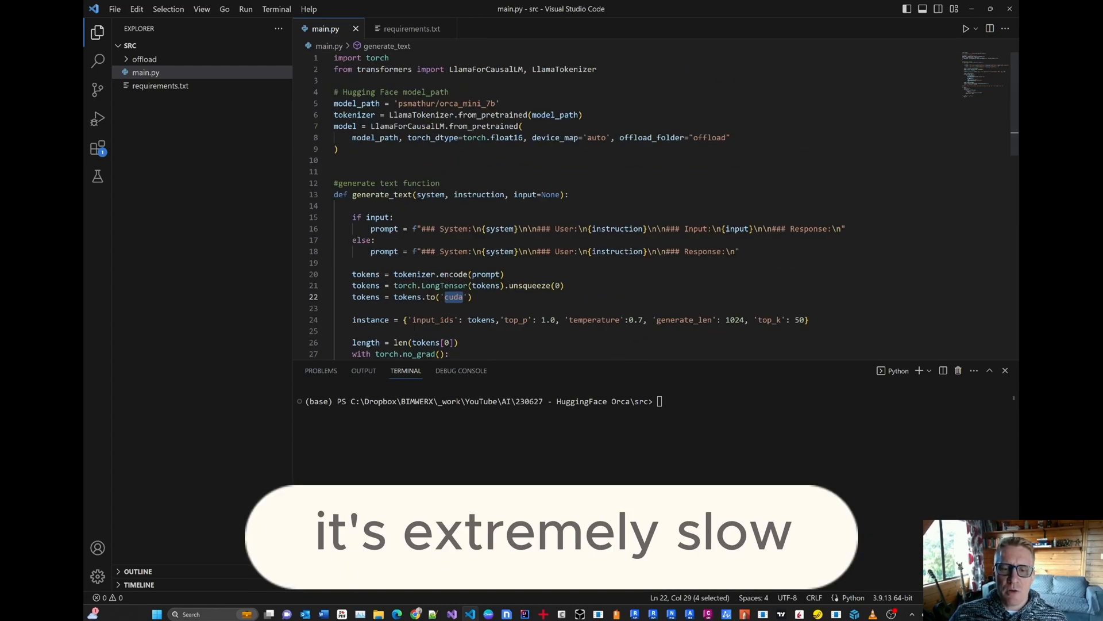
{"action": "type", "text": "cls"}
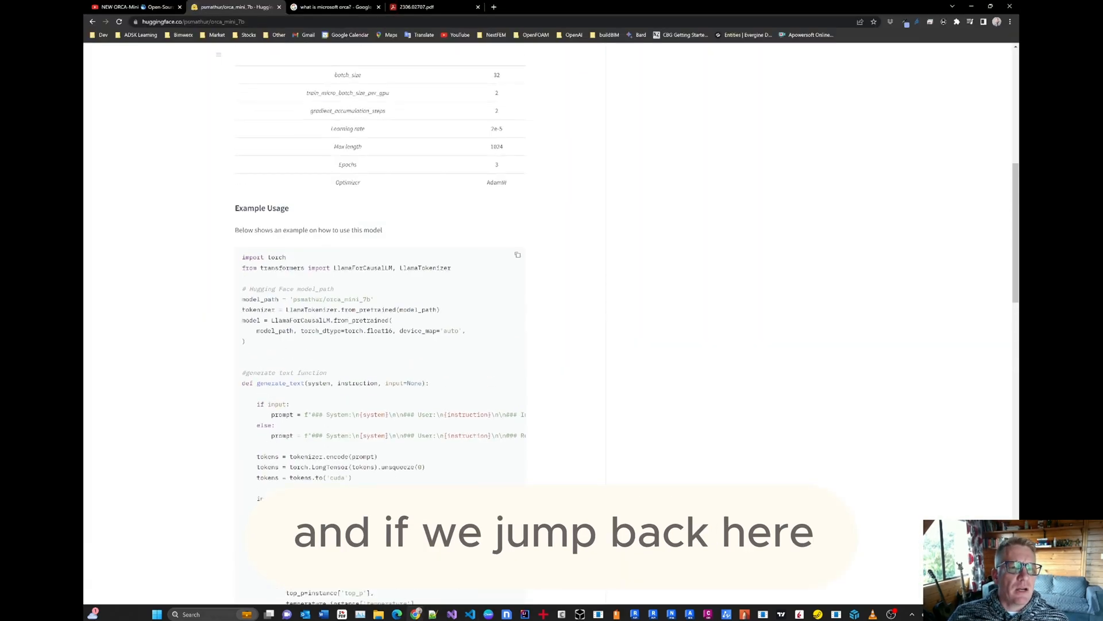
- Scroll the model card back to the top, then open and scroll the Orca paper PDF
{"action": "scroll", "scroll_direction": "up", "scroll_amount": 3}
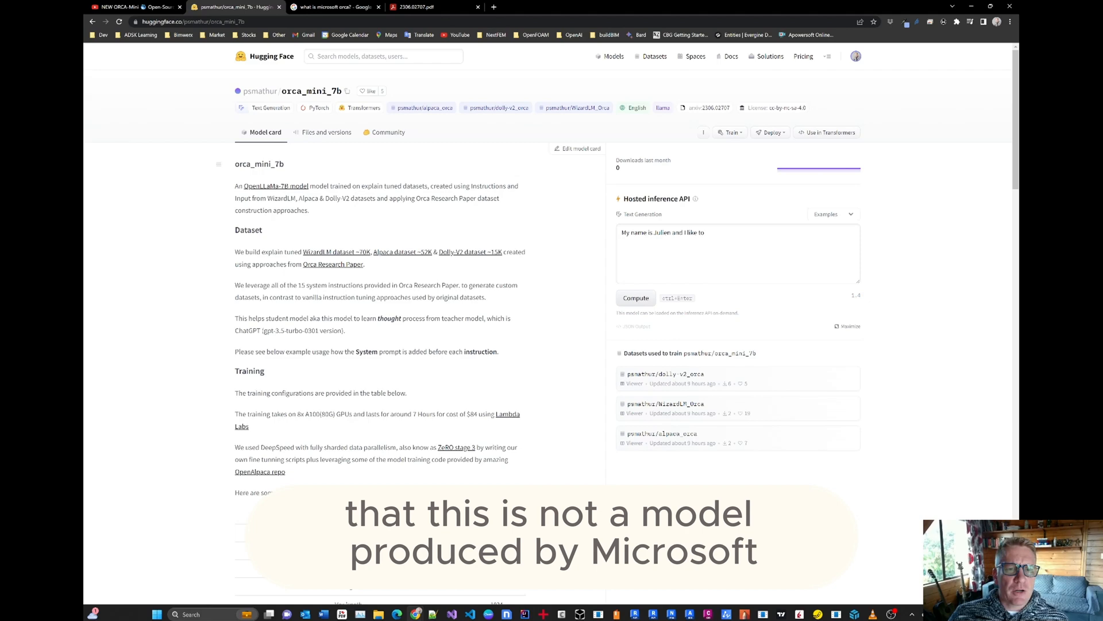
{"action": "left_click", "coordinate": [417, 7]}
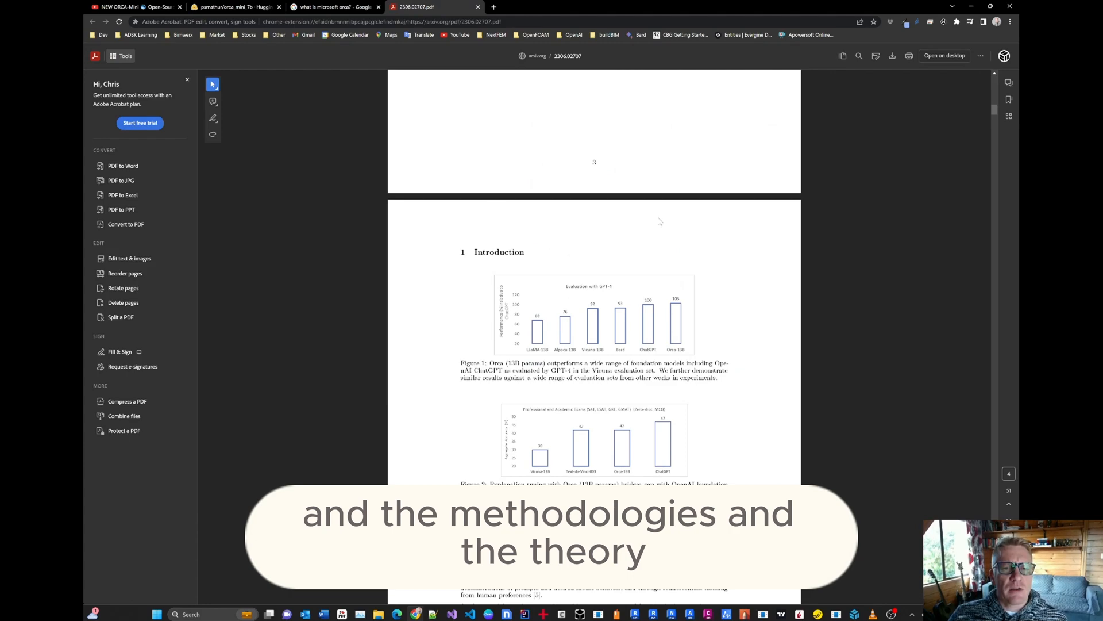
{"action": "scroll", "scroll_direction": "down", "scroll_amount": 3}
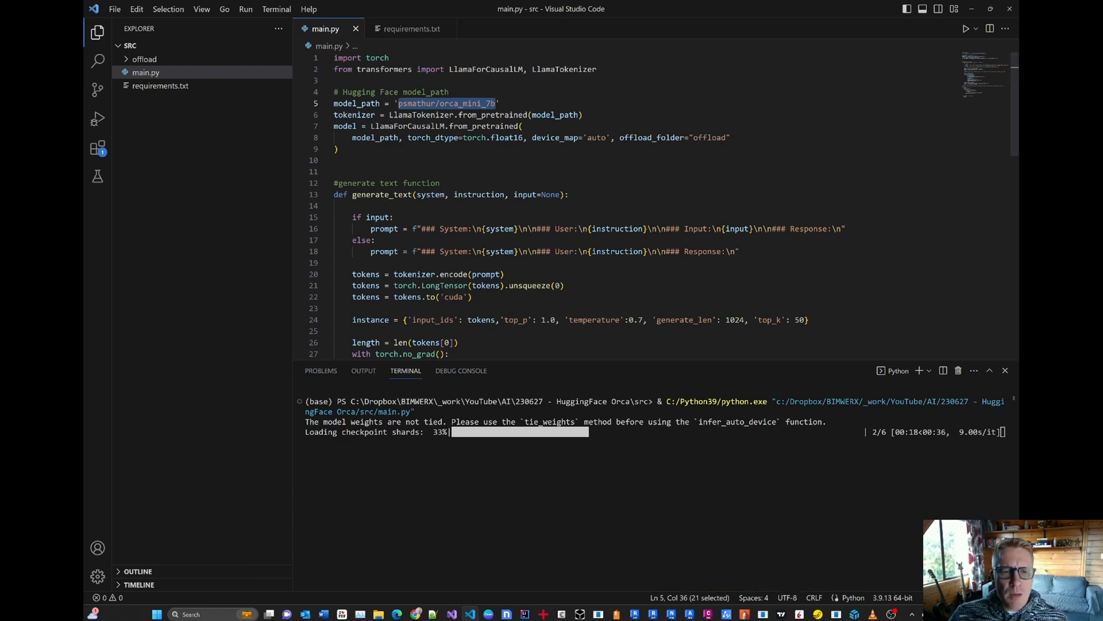
- Scroll main.py down to main() while all six shards load and Ready! prints
{"action": "scroll", "scroll_direction": "down", "scroll_amount": 3}
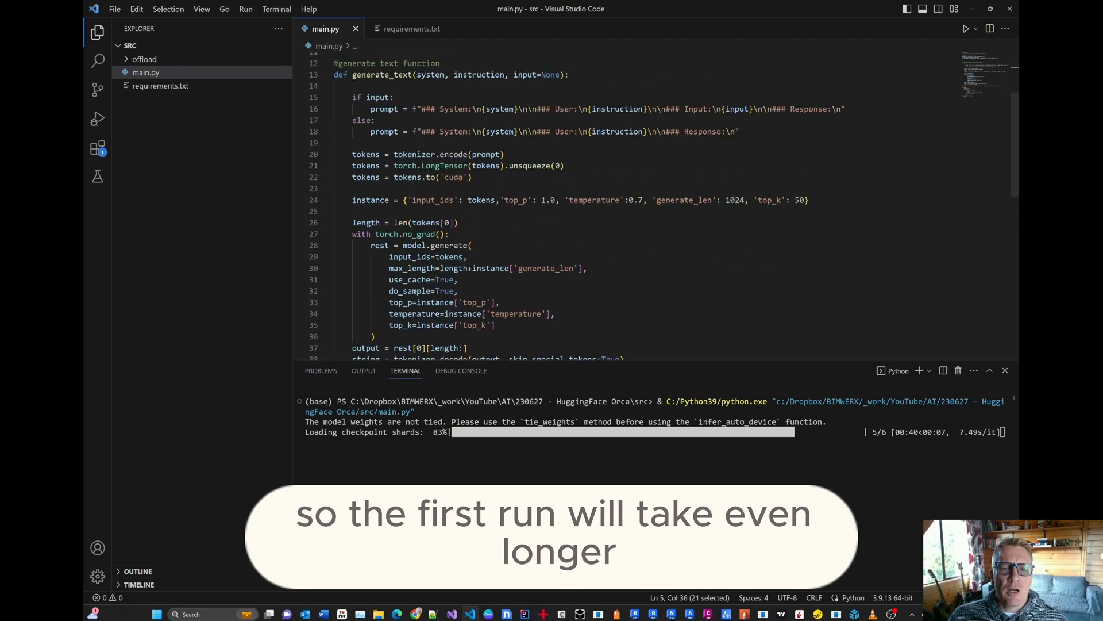
{"action": "scroll", "scroll_direction": "down", "scroll_amount": 3}
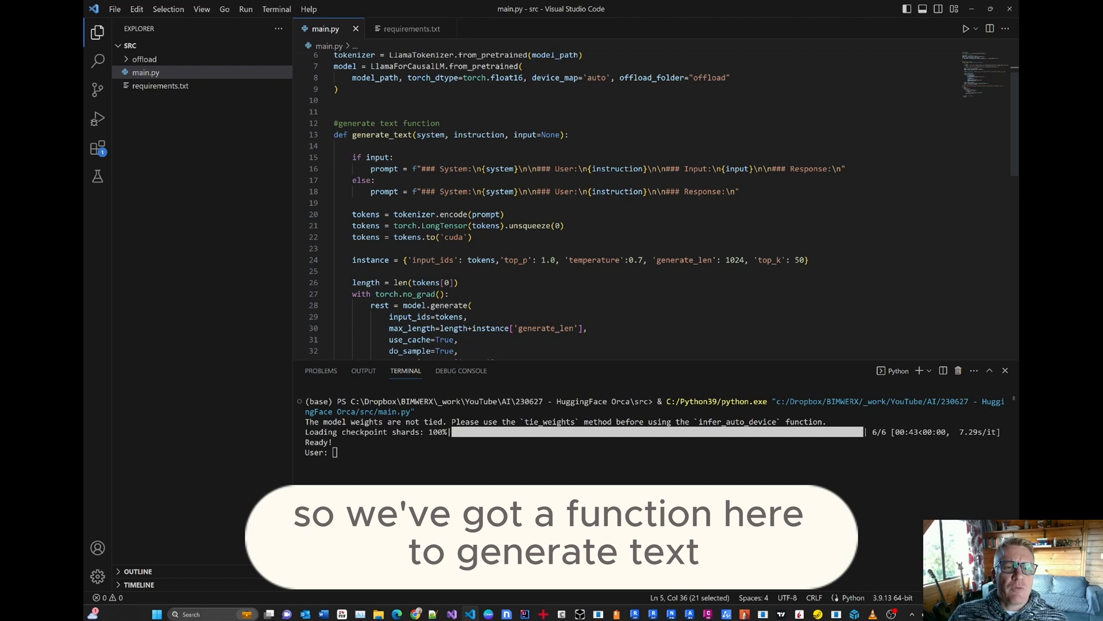
{"action": "scroll", "scroll_direction": "down", "scroll_amount": 3}
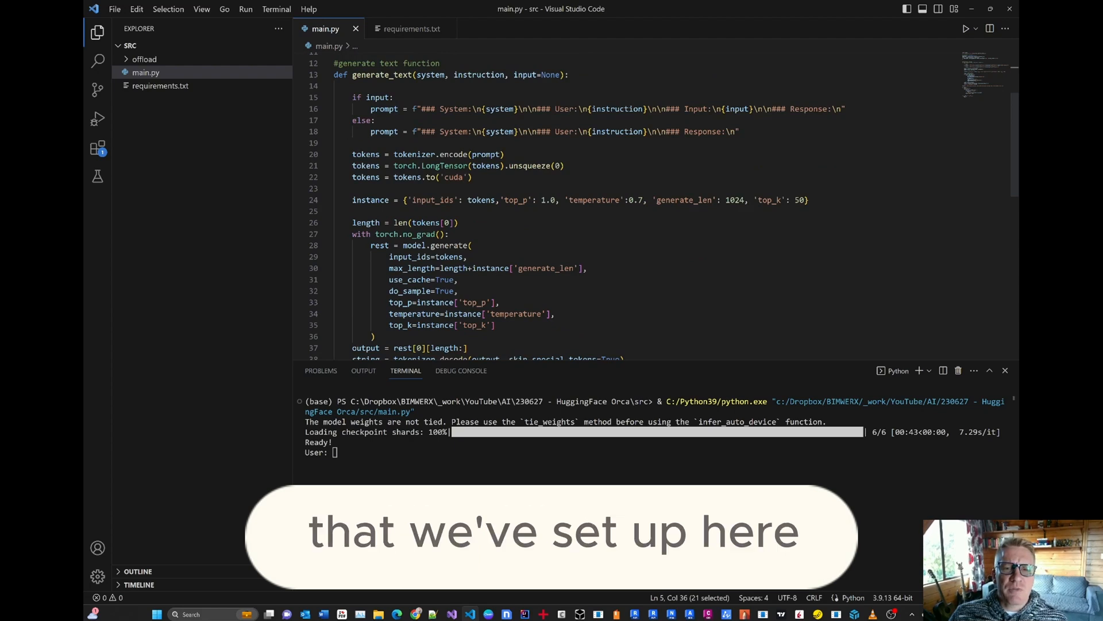
{"action": "scroll", "scroll_direction": "down", "scroll_amount": 3}
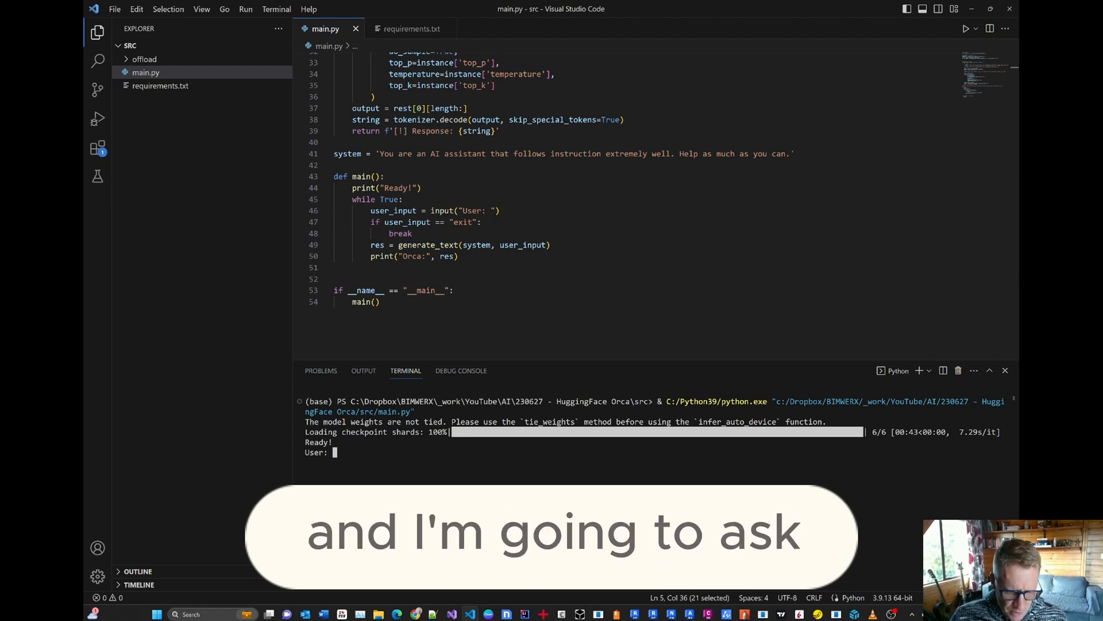
- Ask 'What is the meaning of life, the universe and everything' and dismiss Task Manager's GPU monitor
{"action": "type", "text": "What is the meaning of lif"}
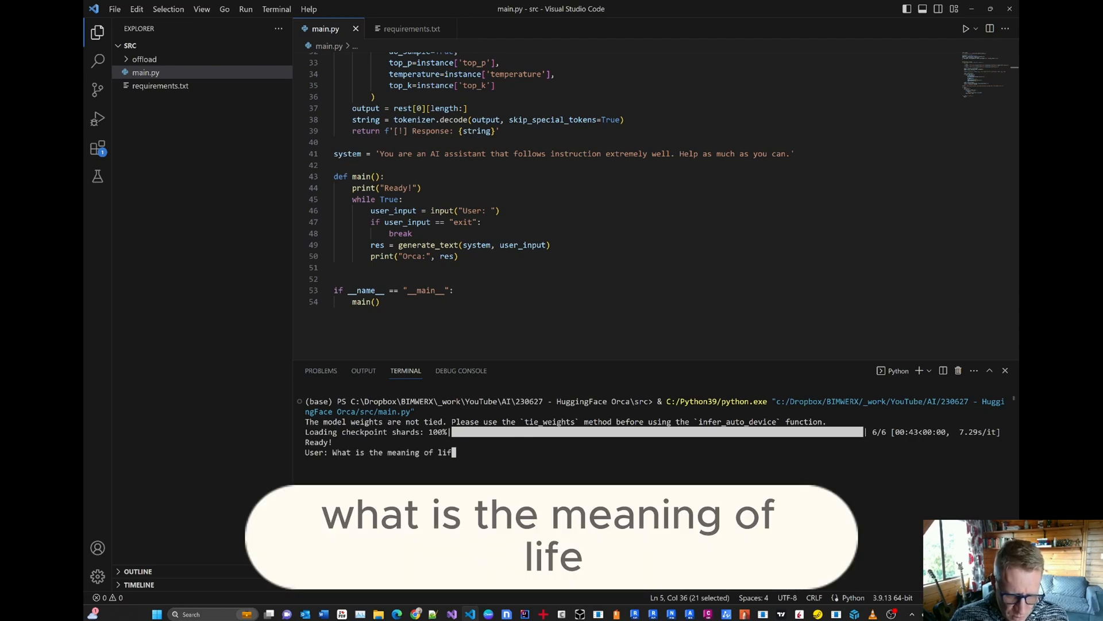
{"action": "type", "text": "e, the universe and everything e"}
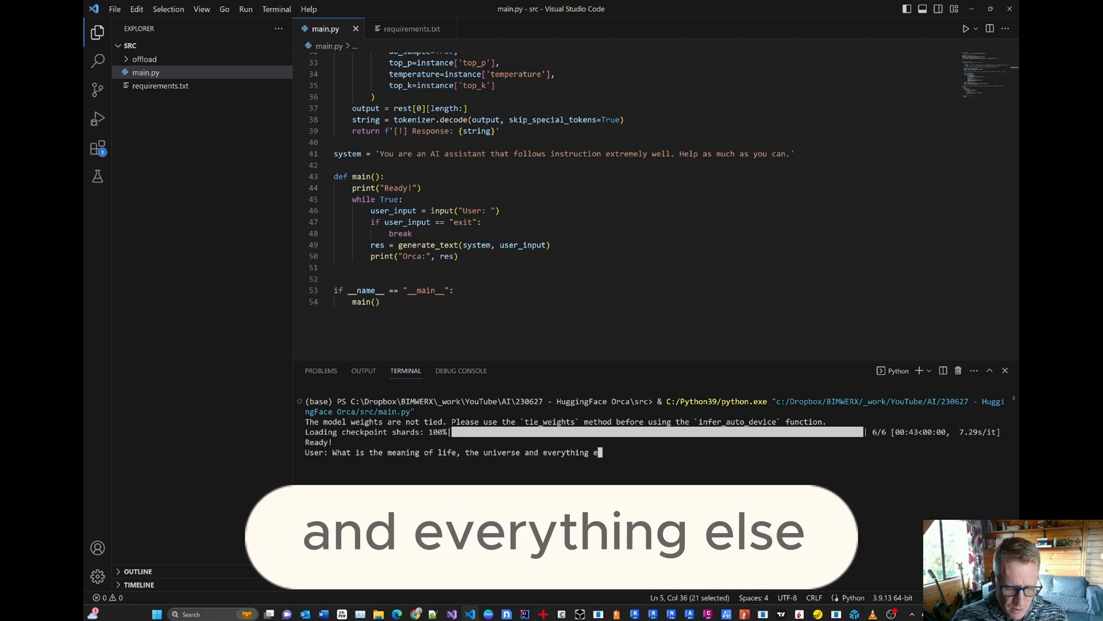
{"action": "key", "text": "Enter"}
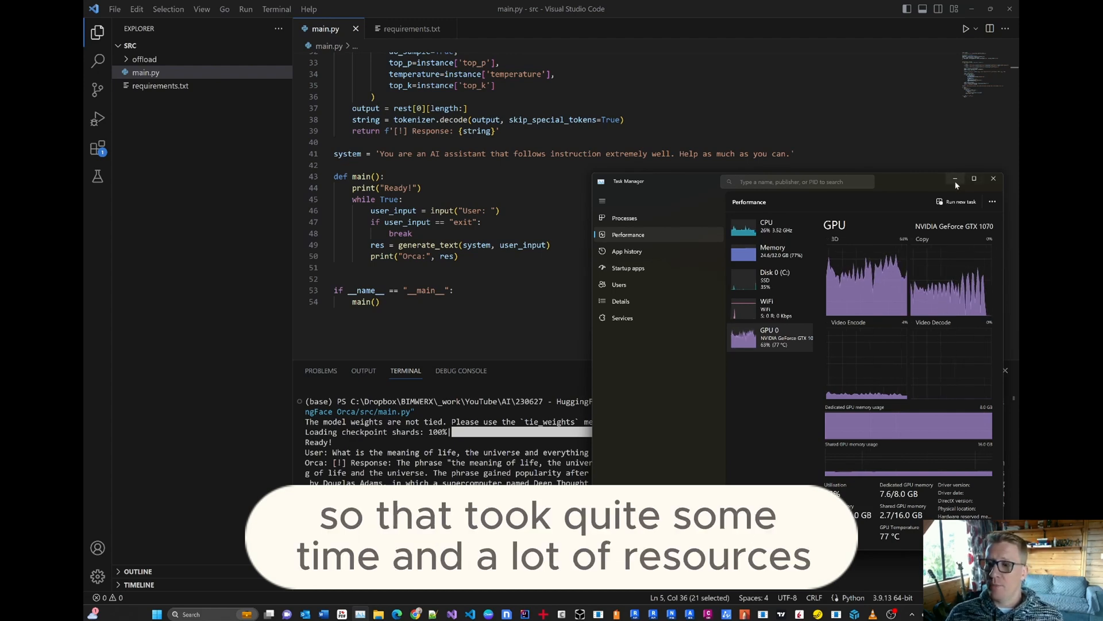
{"action": "left_click", "coordinate": [994, 178]}
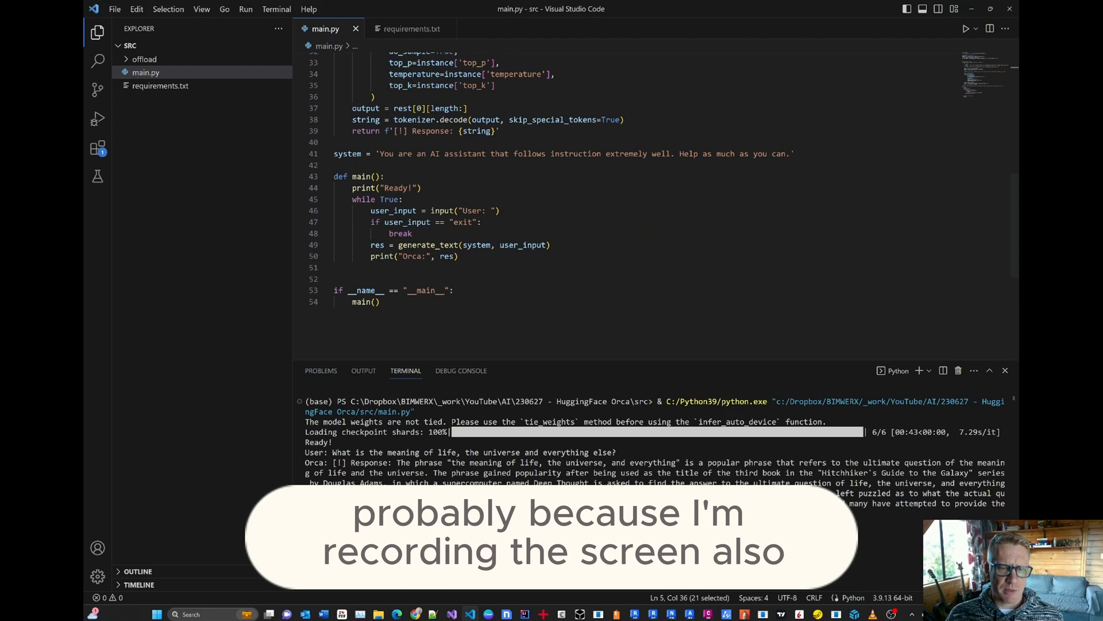